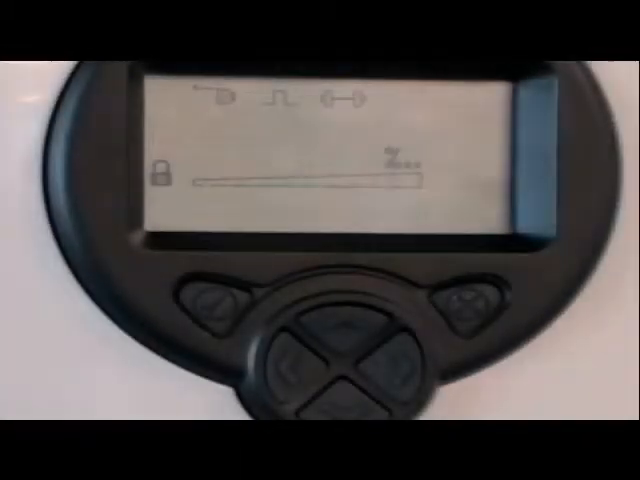
pyautogui.click(210, 310)
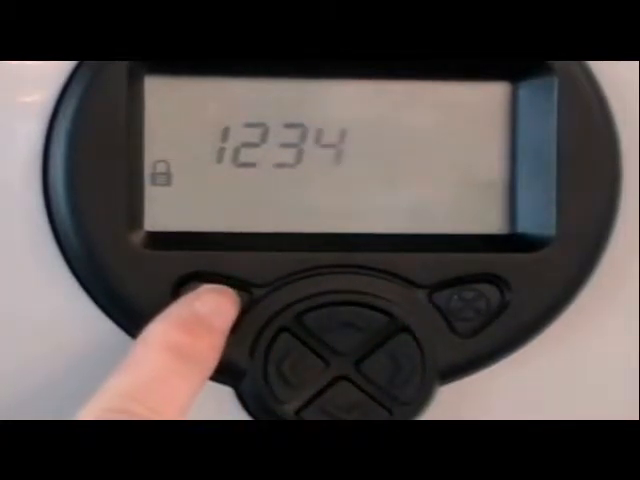
pyautogui.click(205, 300)
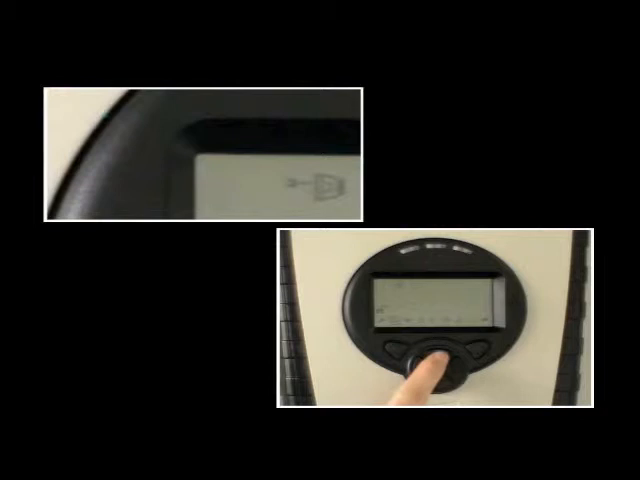
pyautogui.click(427, 360)
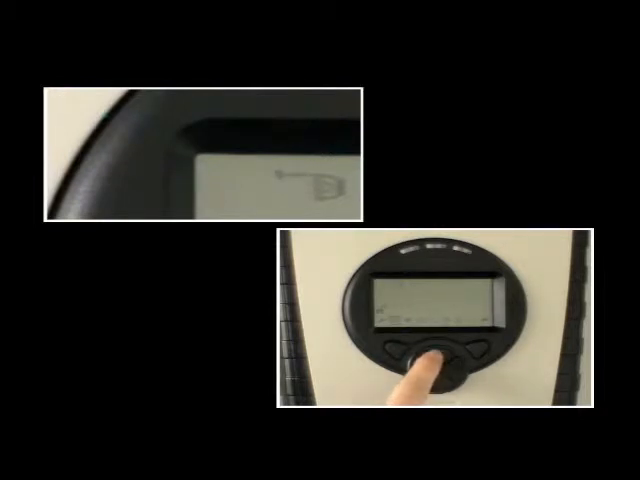
pyautogui.click(420, 375)
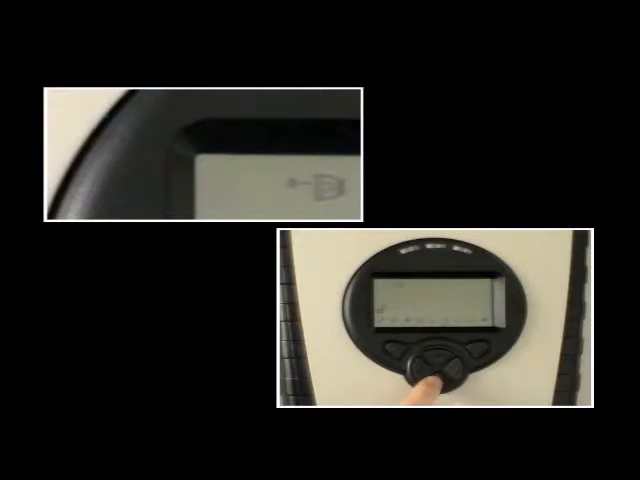
pyautogui.click(425, 378)
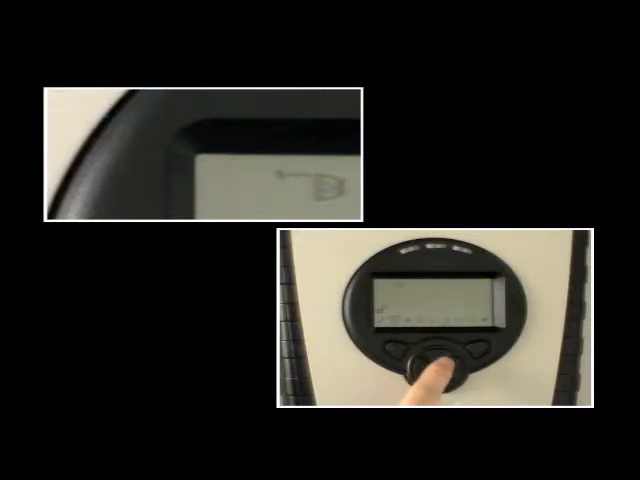
pyautogui.click(430, 360)
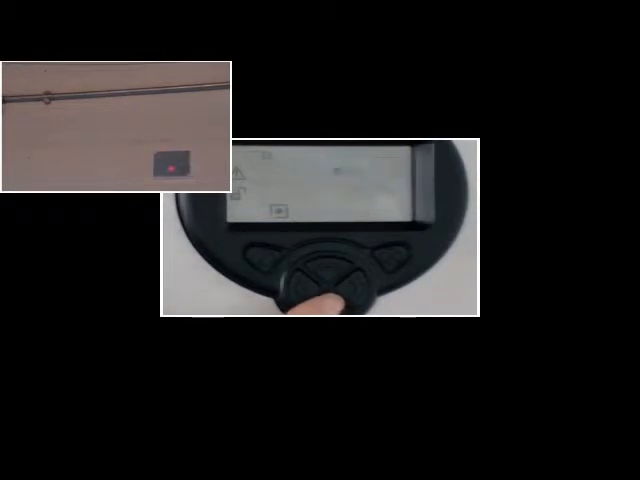
pyautogui.click(315, 290)
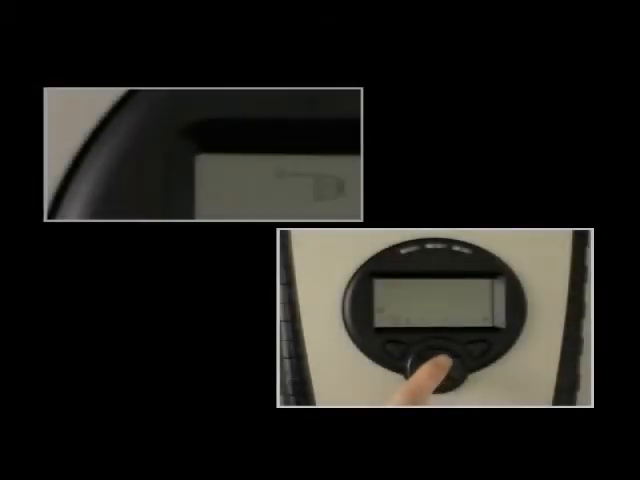
pyautogui.click(425, 370)
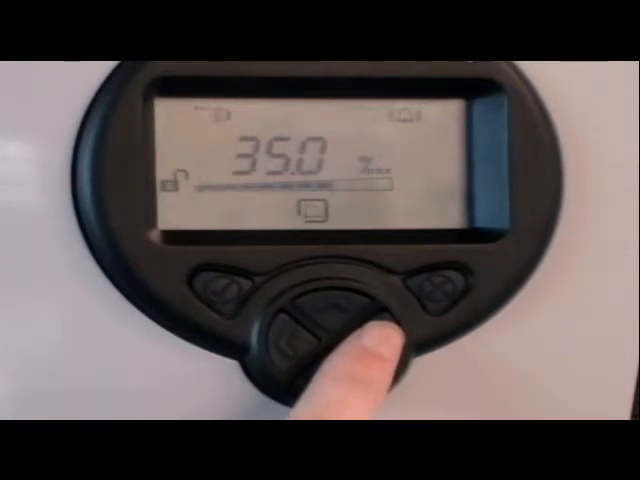
pyautogui.click(315, 320)
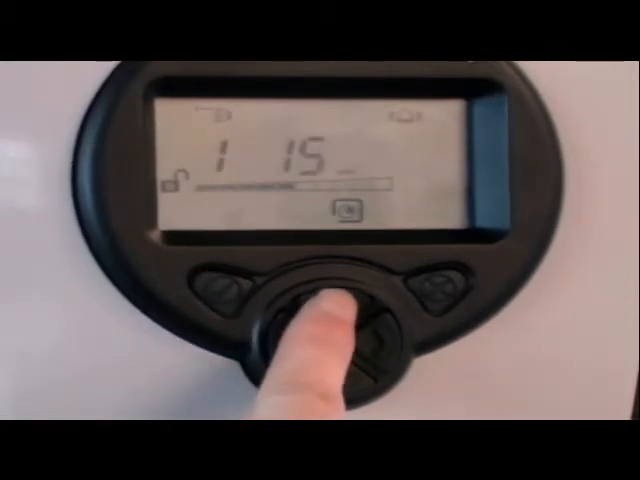
pyautogui.click(335, 310)
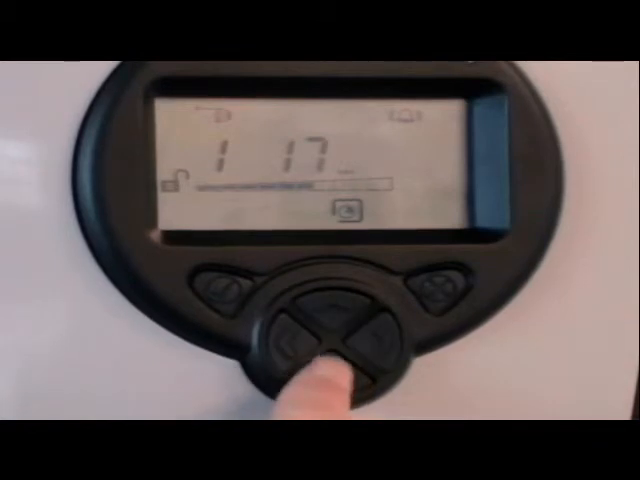
pyautogui.click(325, 370)
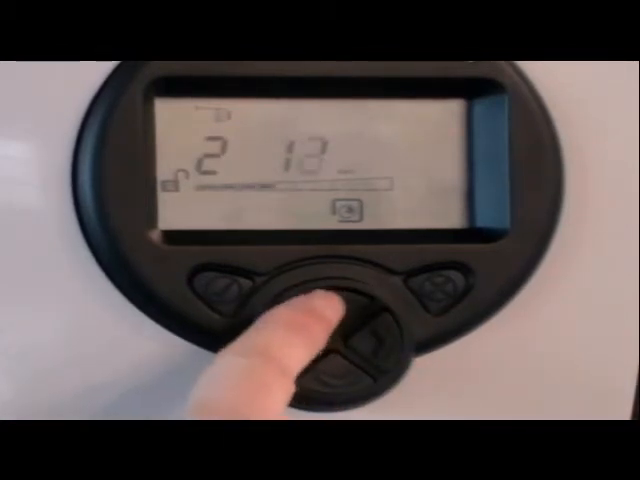
pyautogui.click(330, 320)
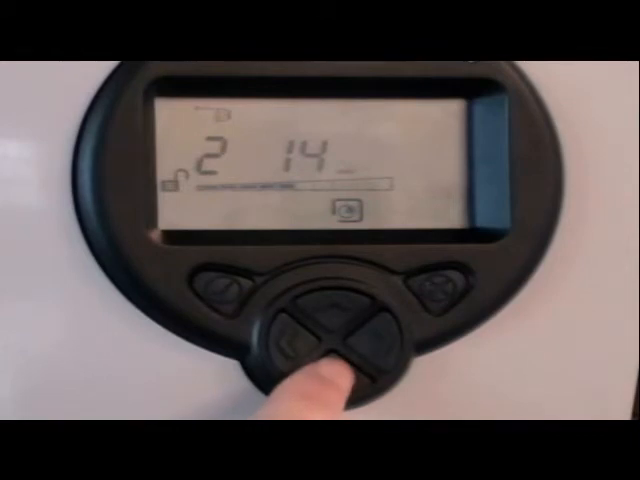
pyautogui.click(290, 350)
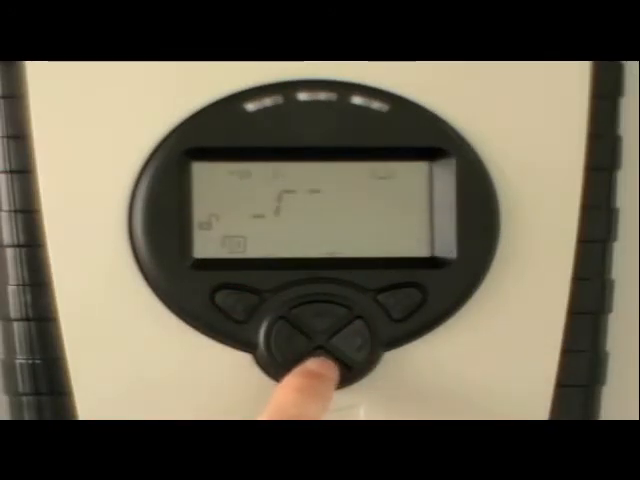
pyautogui.click(318, 340)
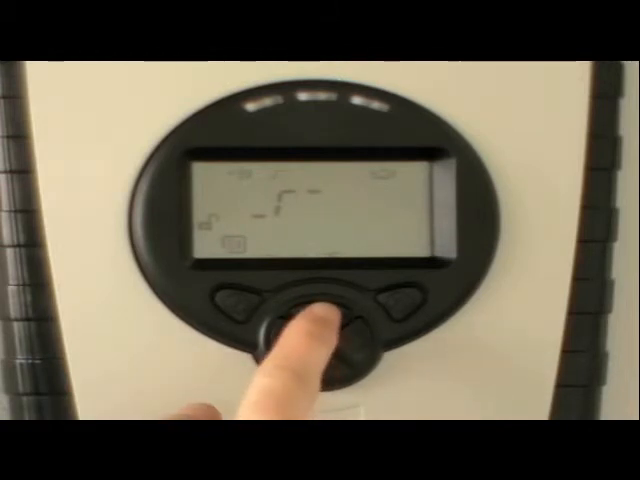